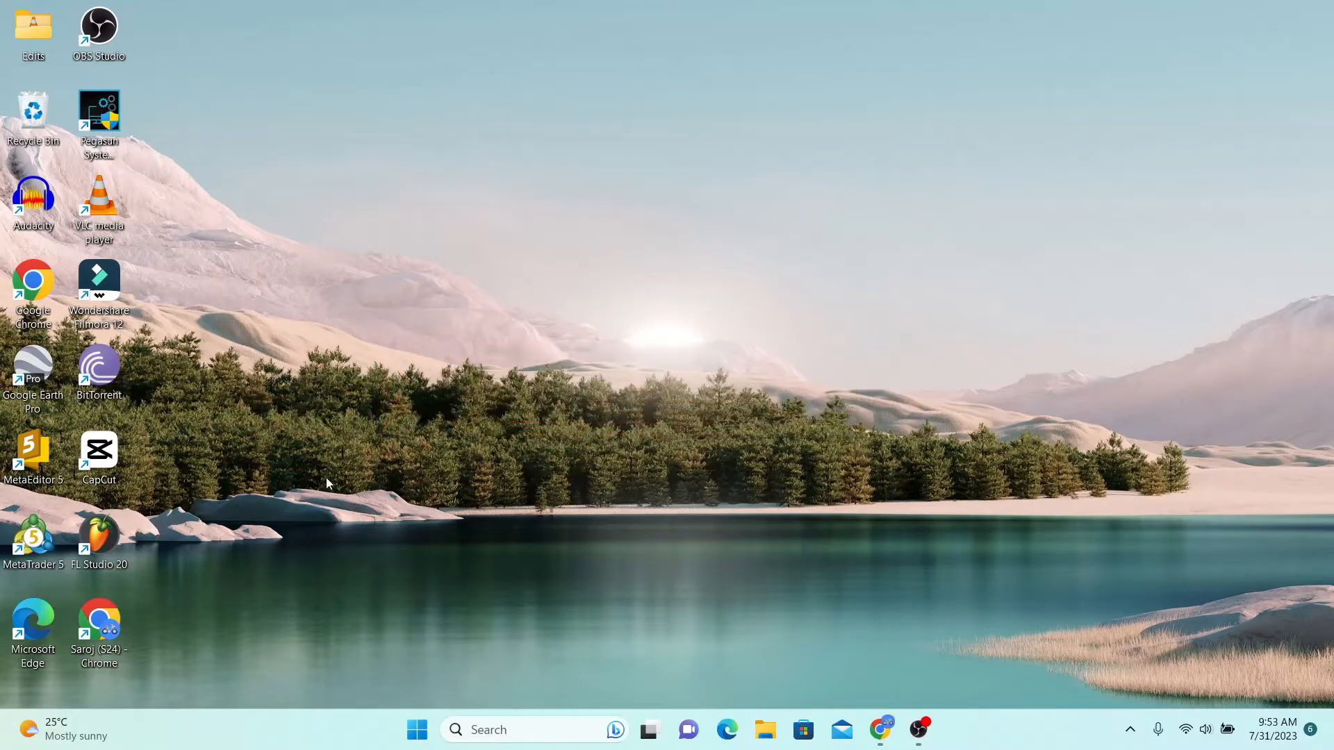
mouse_move(111, 613)
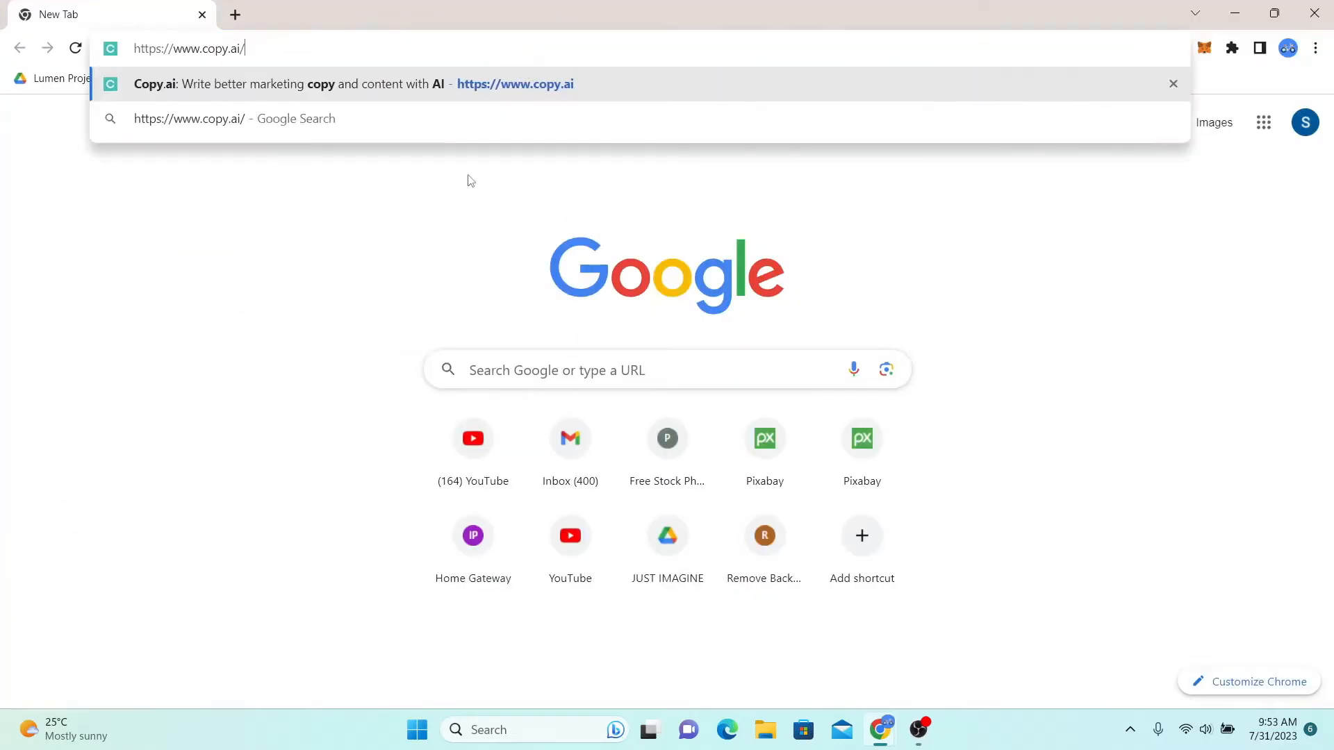
mouse_move(444, 243)
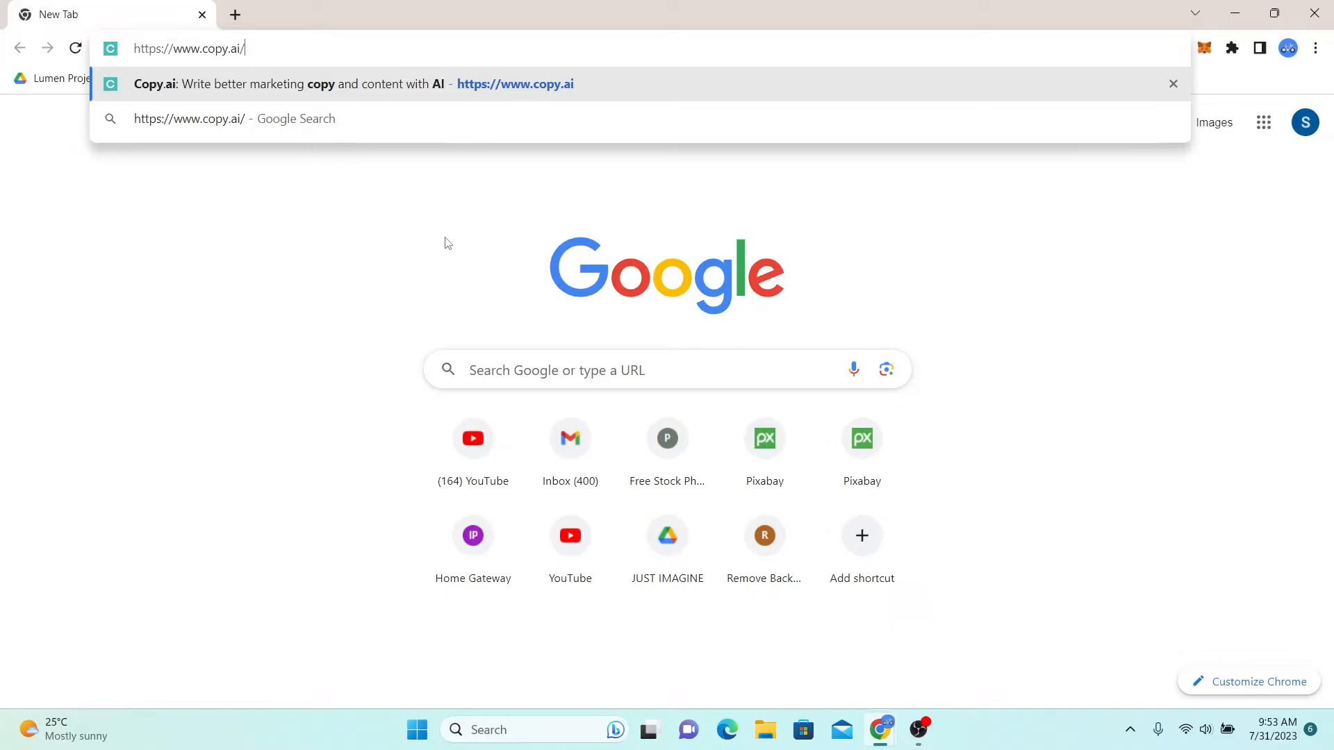
Load the copy.ai homepage in Chrome.
key(Enter)
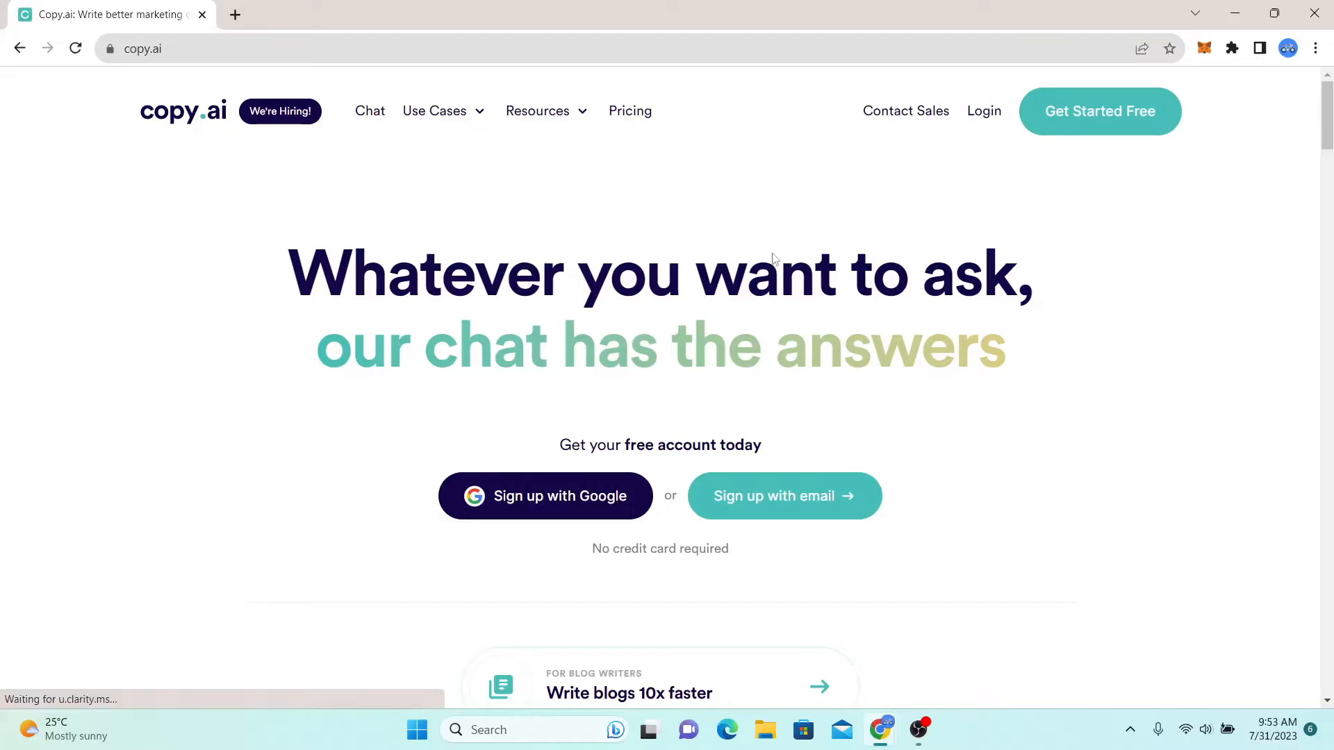
Open Copy.ai's Login page and focus the email field.
click(545, 497)
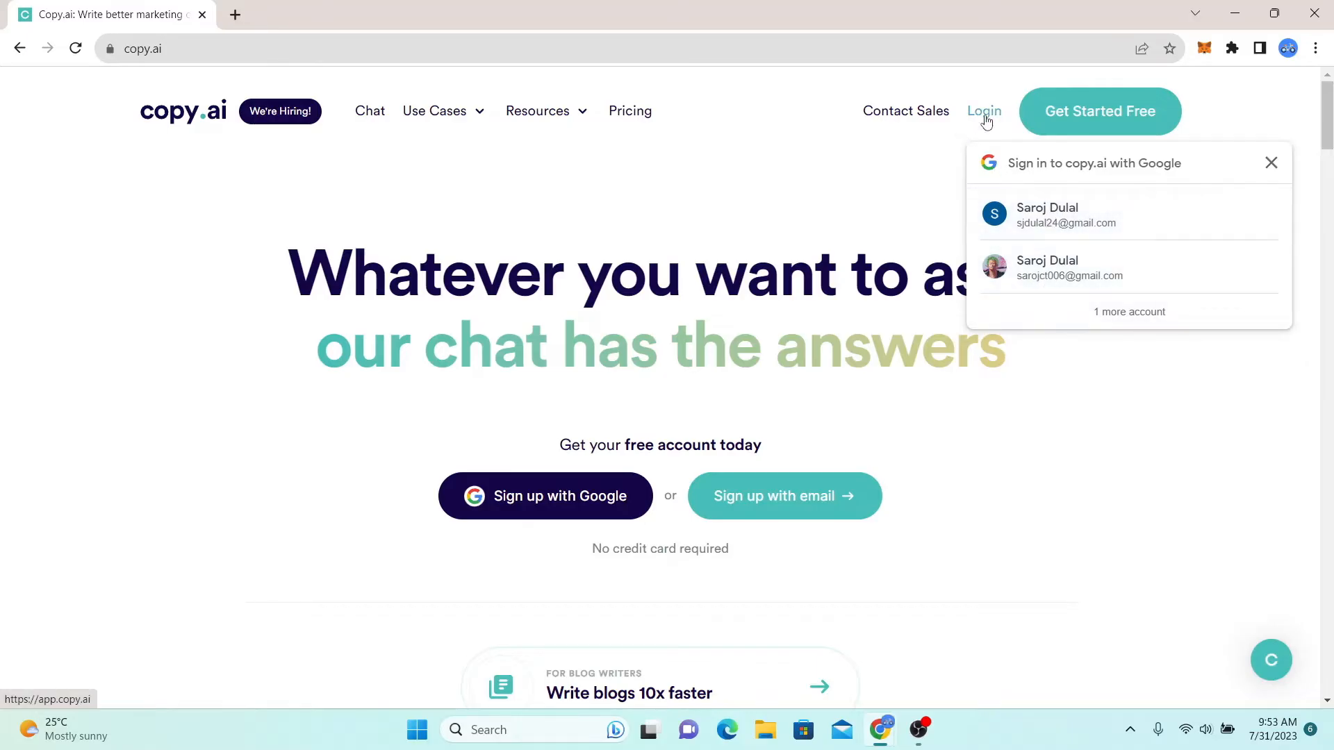
click(984, 110)
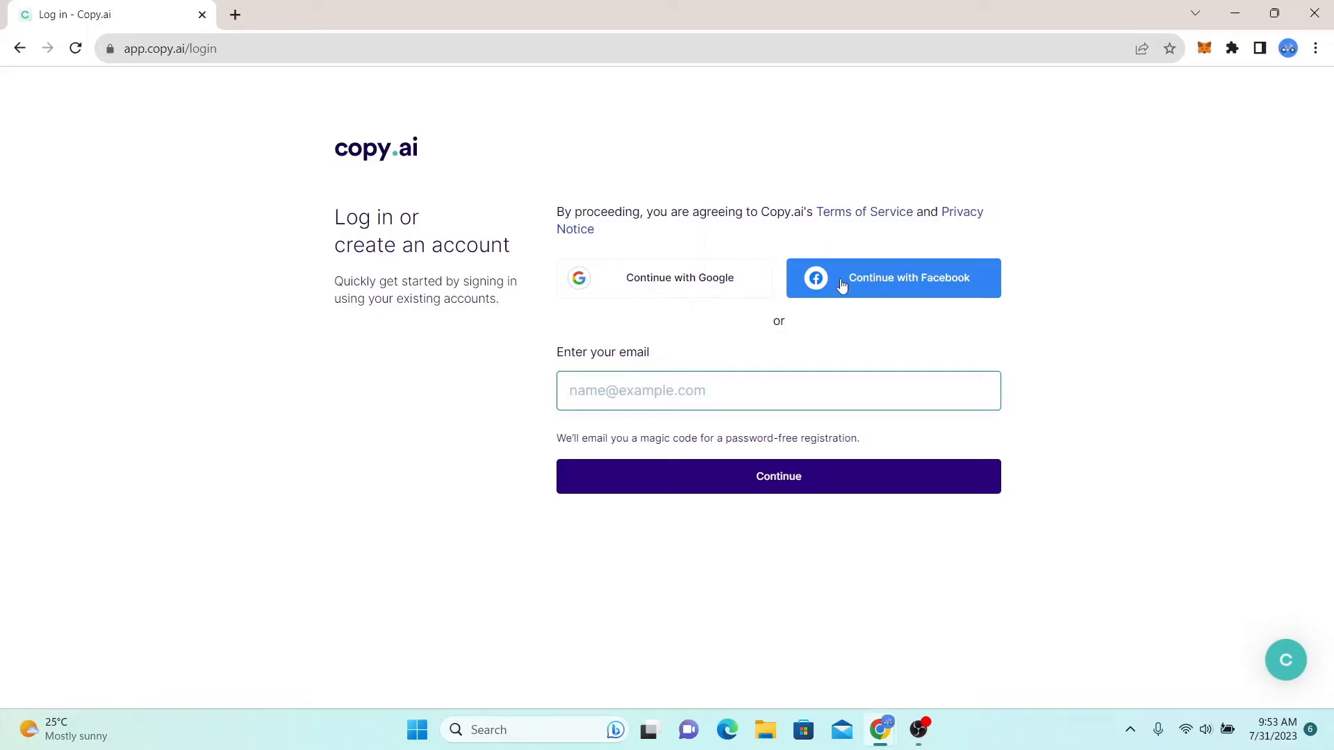
mouse_move(712, 282)
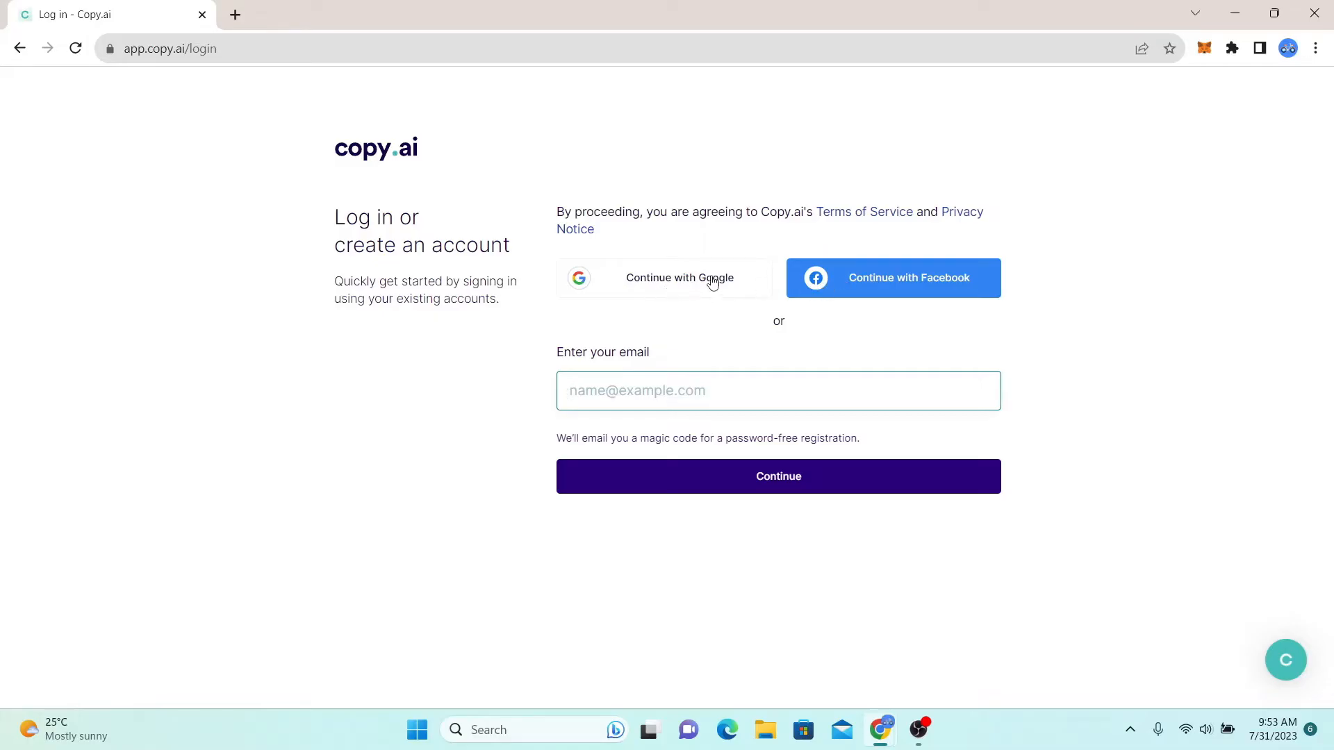
click(778, 391)
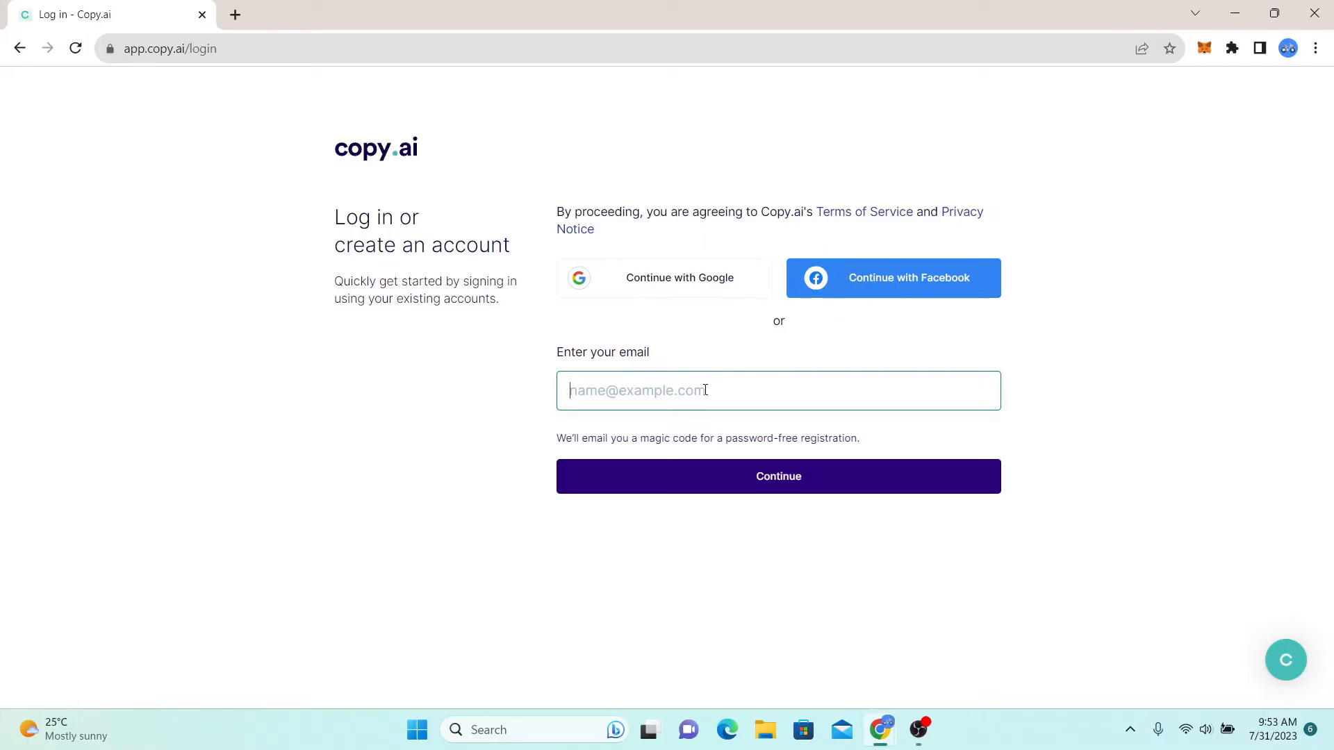
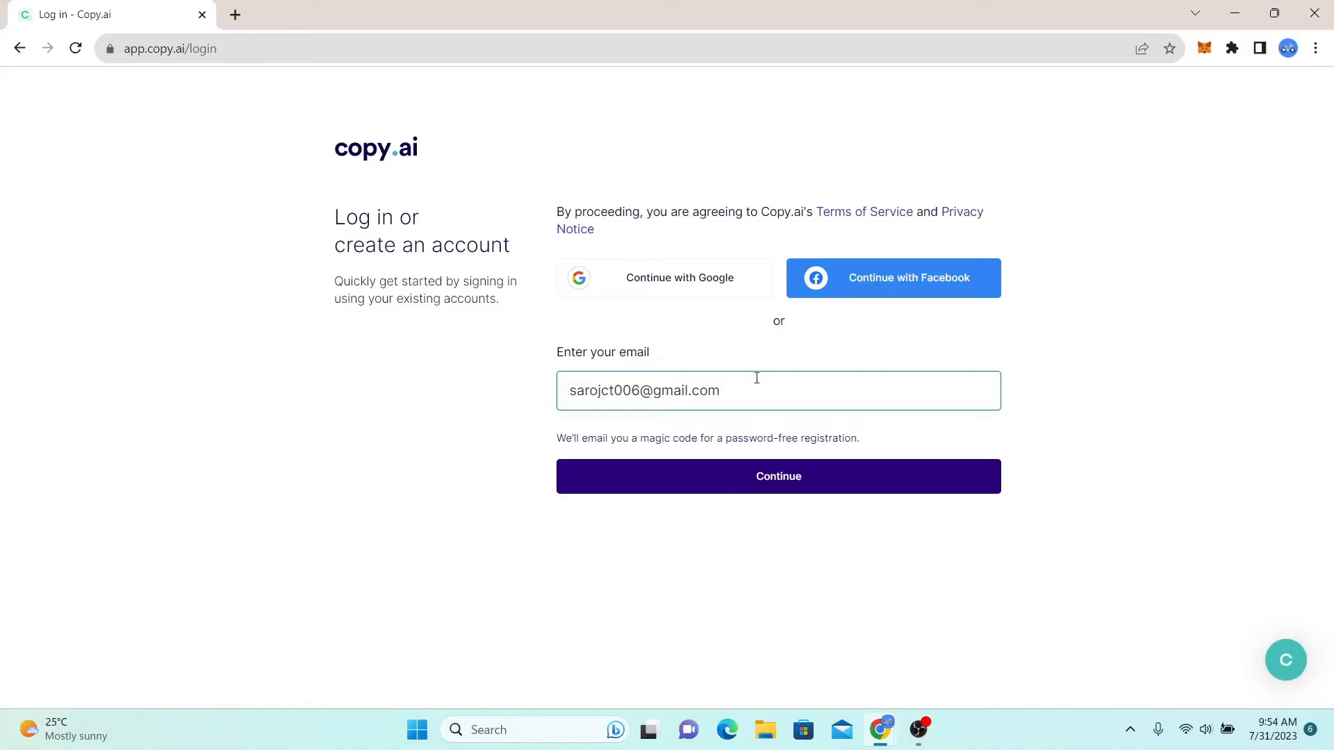
click(777, 477)
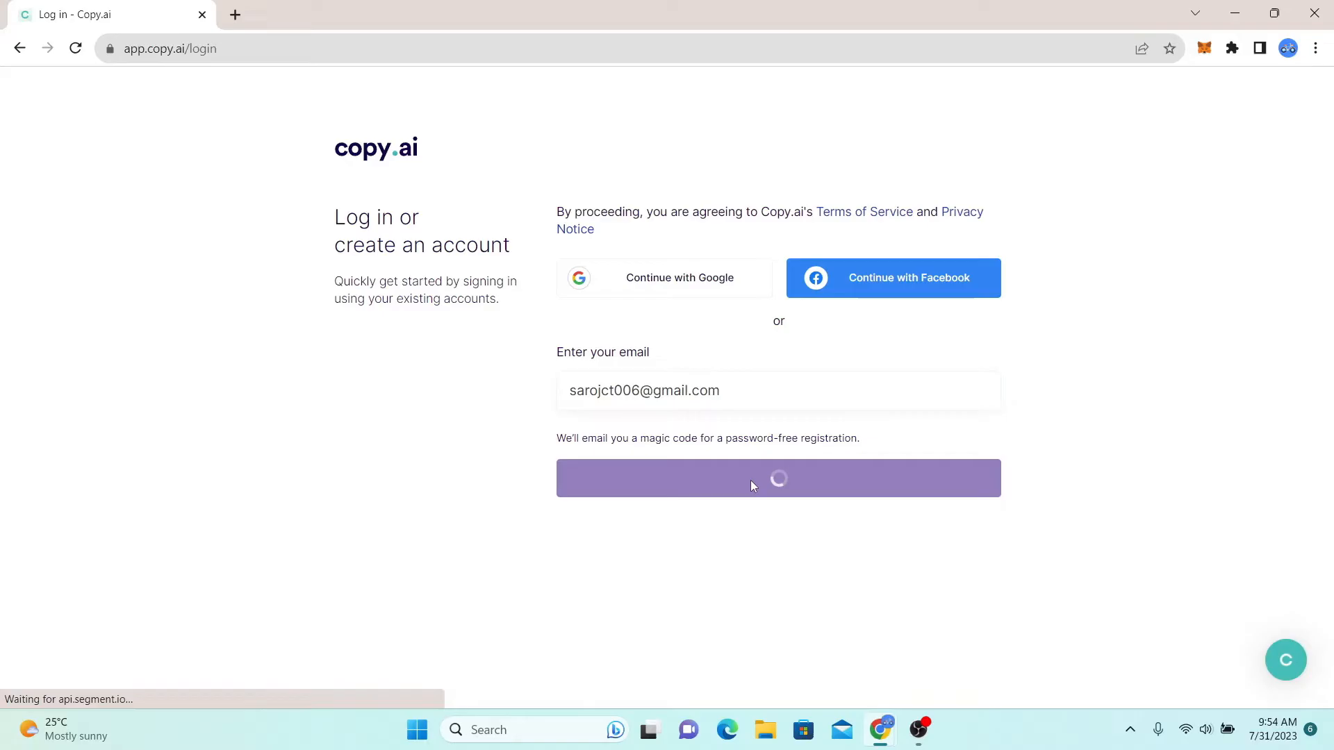
click(777, 477)
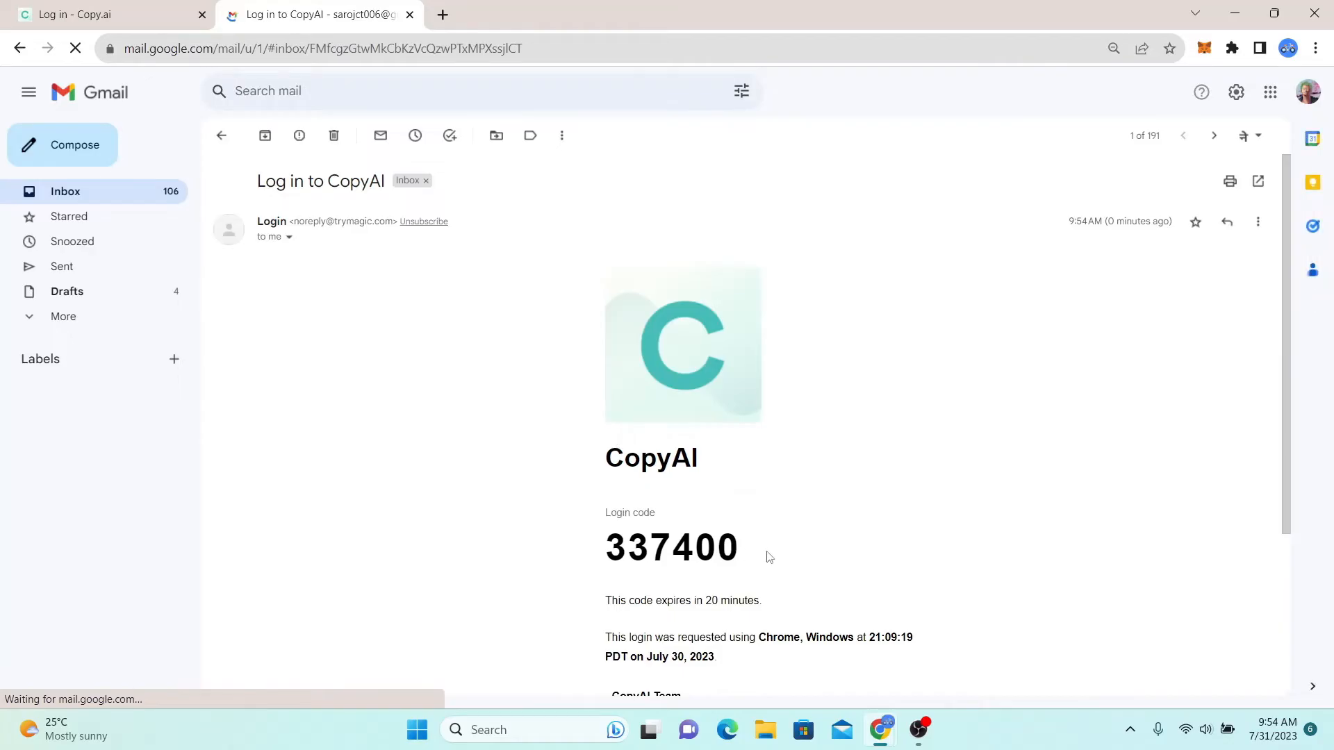
double_click(671, 547)
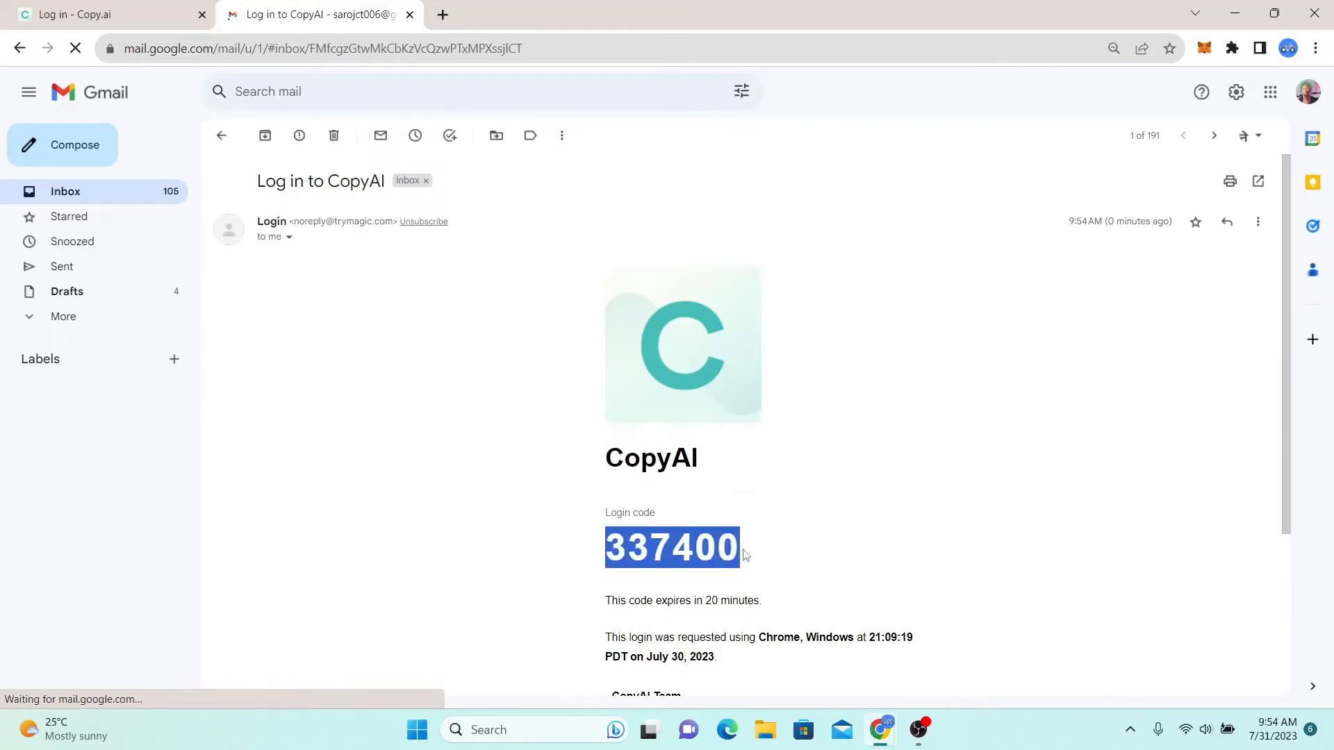
click(102, 14)
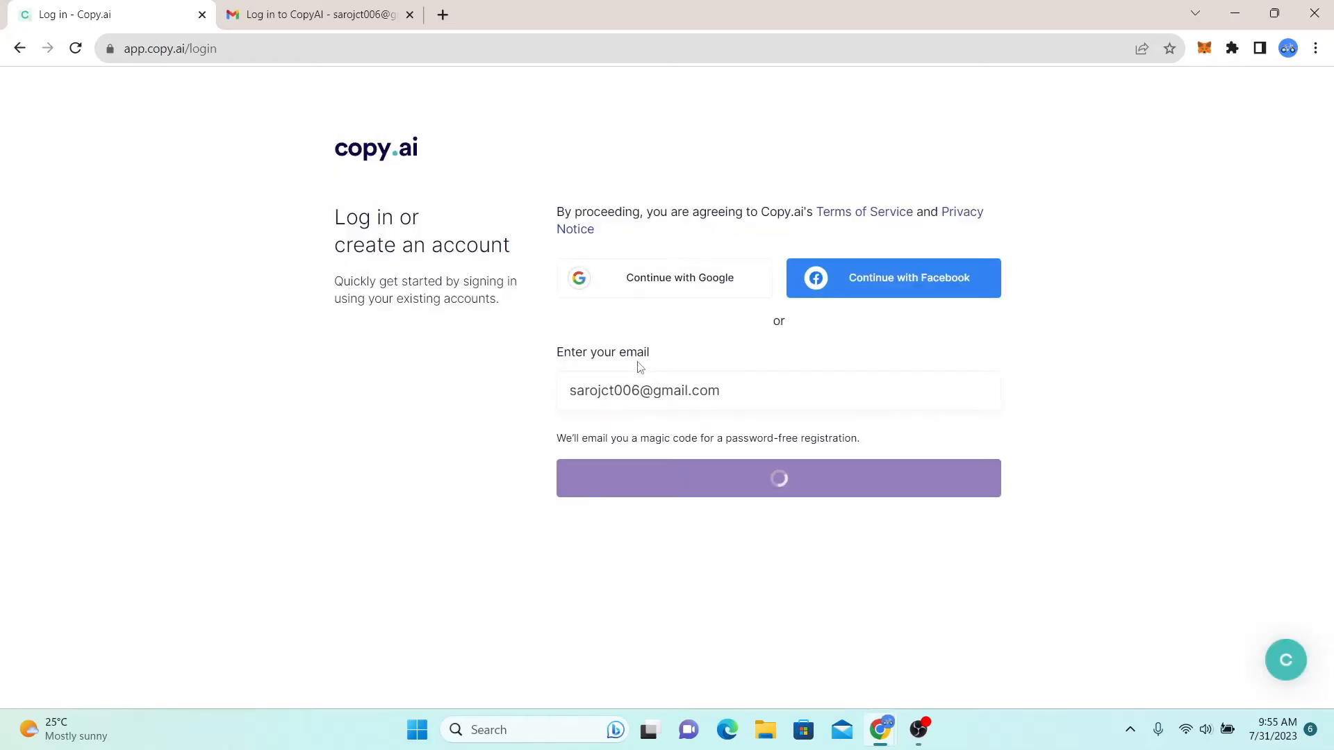
Log in with the code, then skip the content-type, team and AI-experience questions.
click(778, 477)
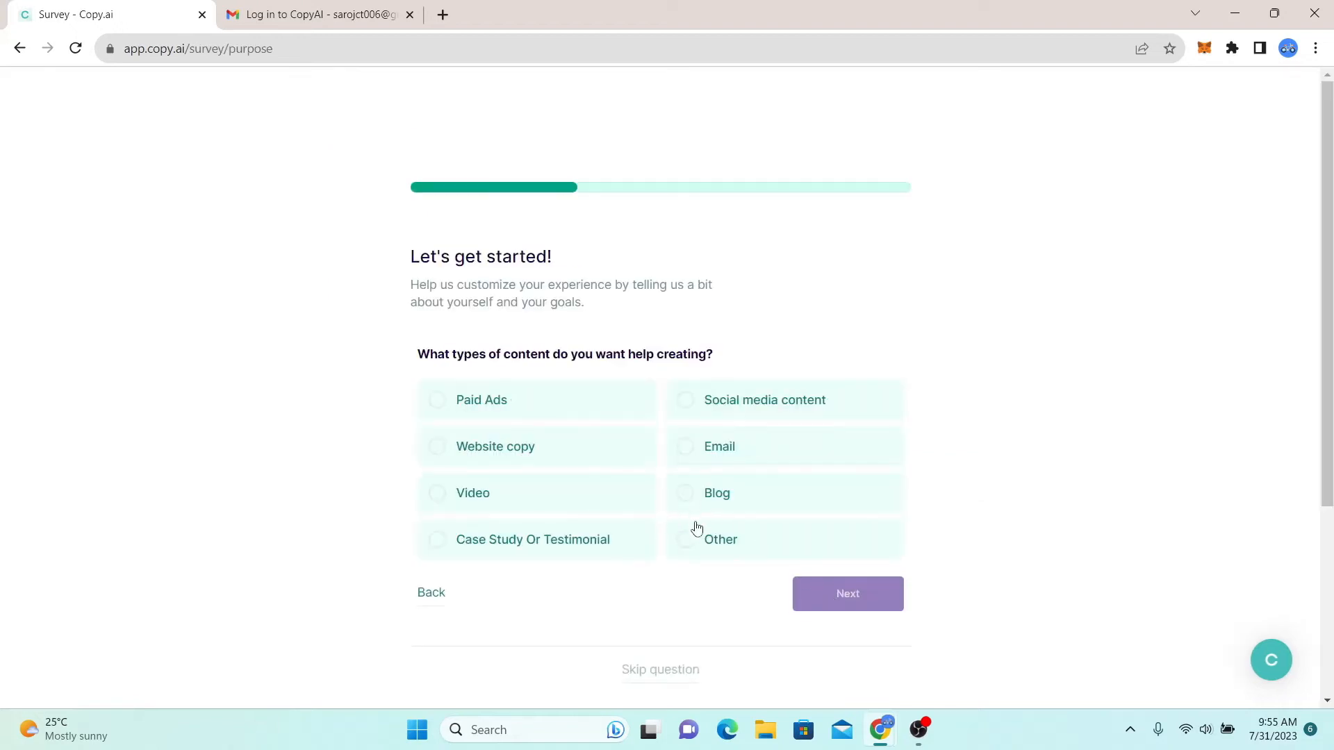
mouse_move(644, 678)
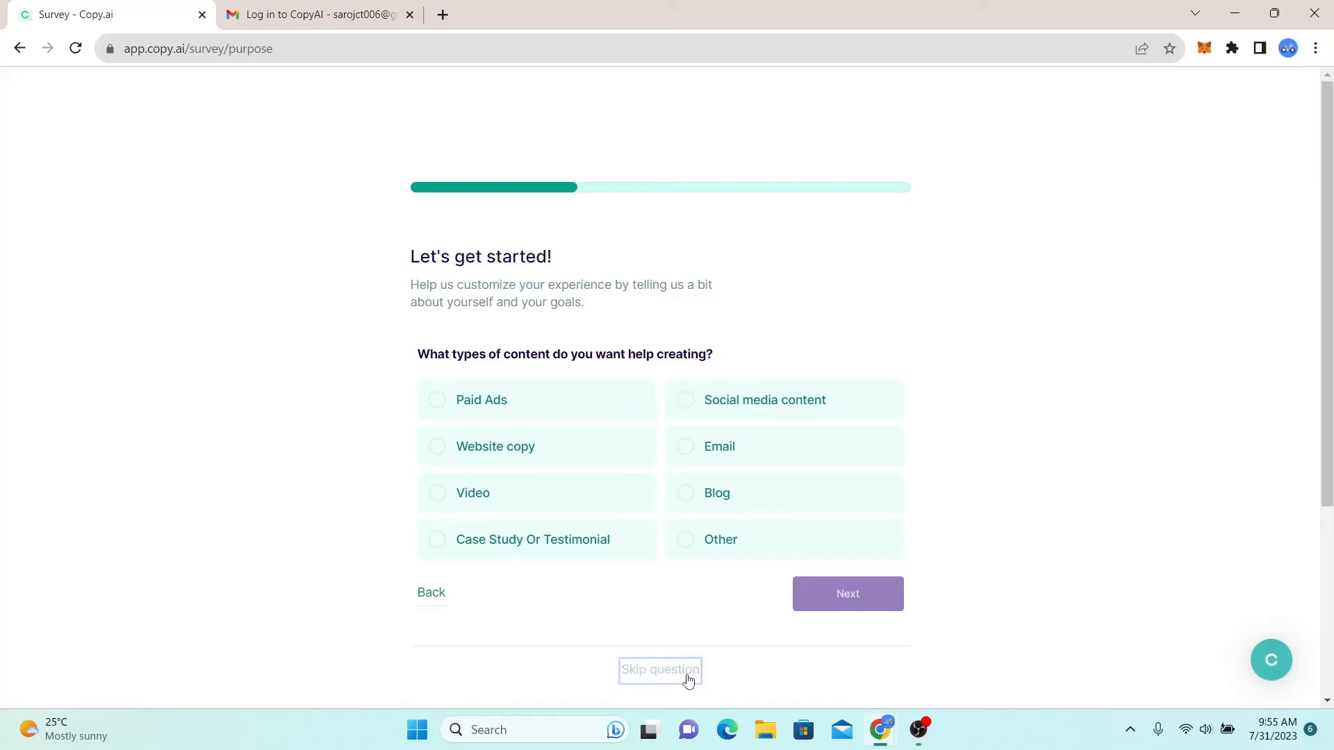
click(659, 669)
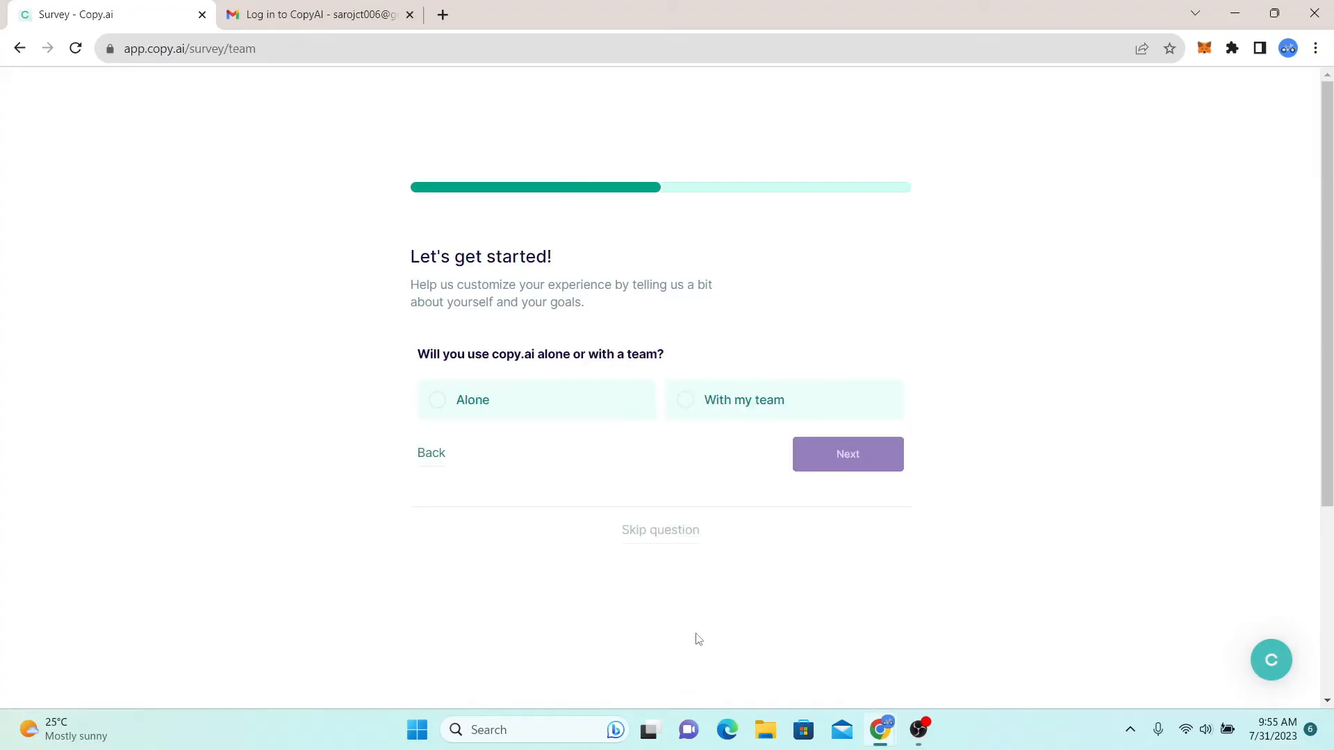
click(659, 529)
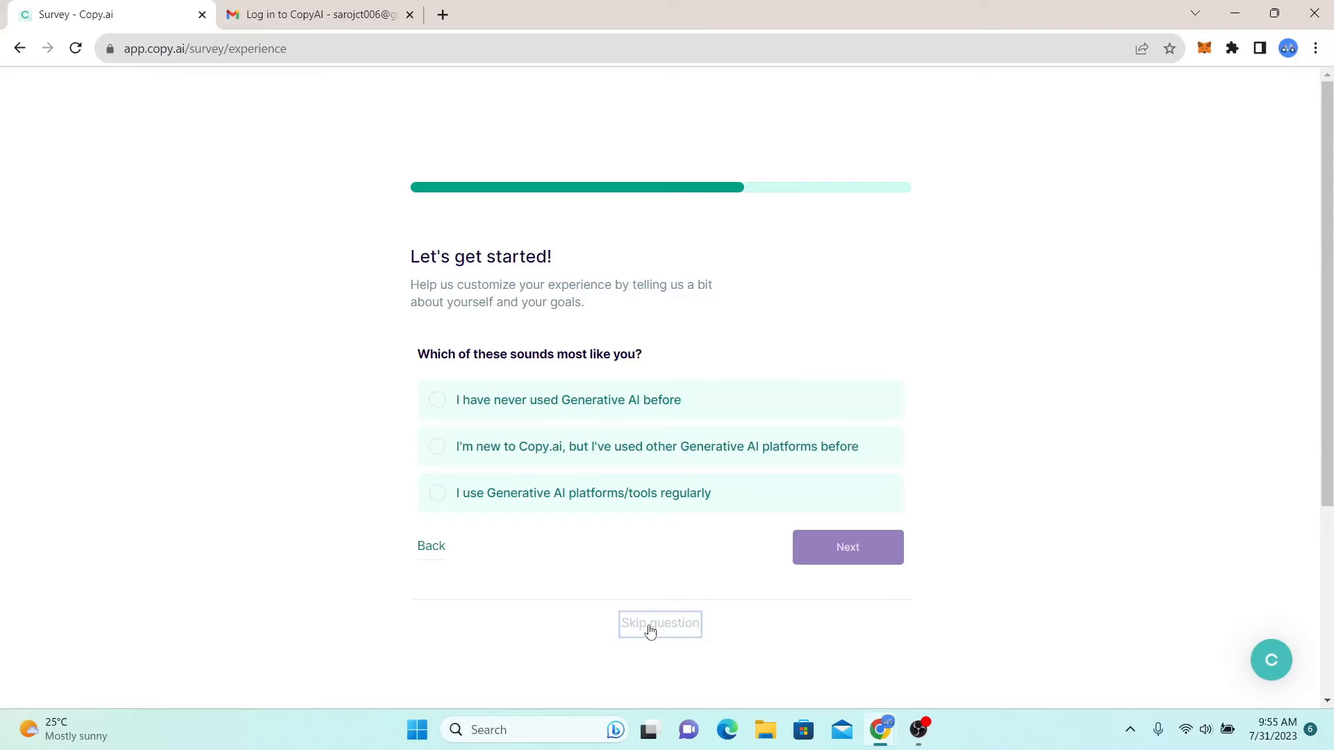
click(660, 624)
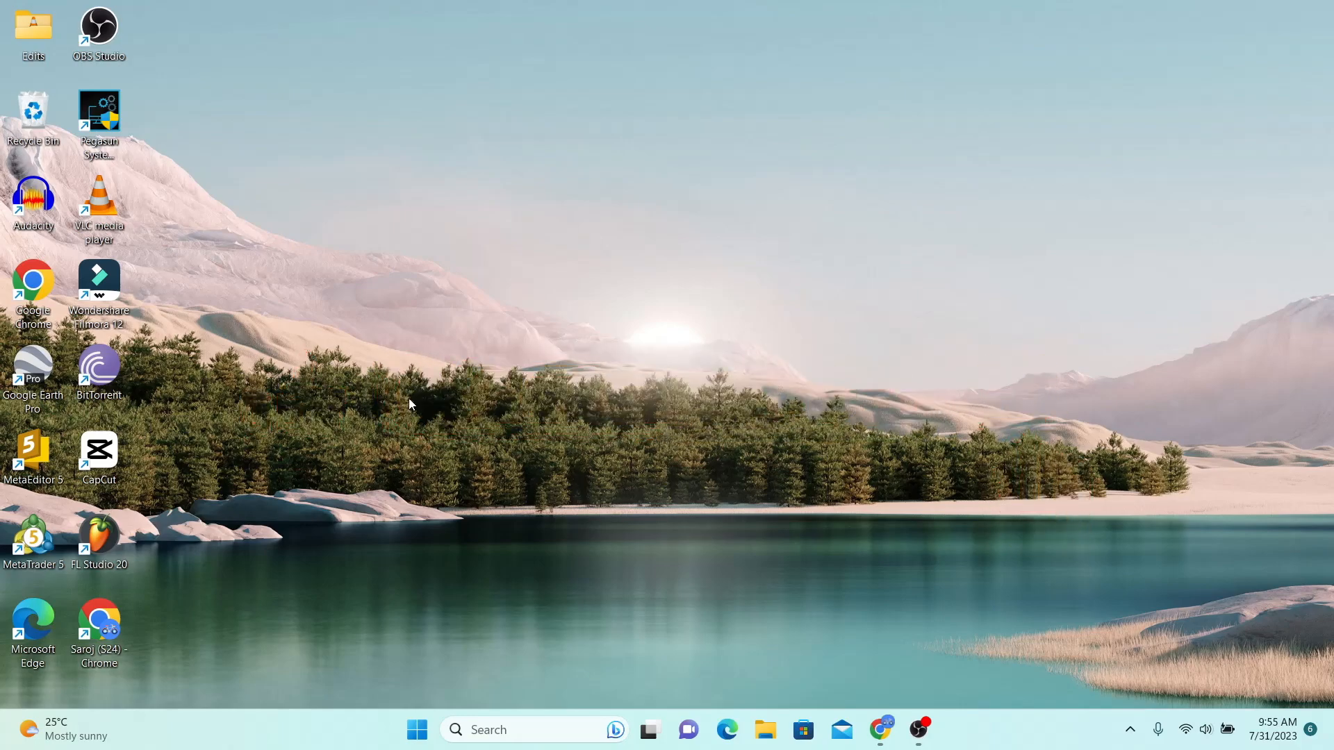
mouse_move(405, 405)
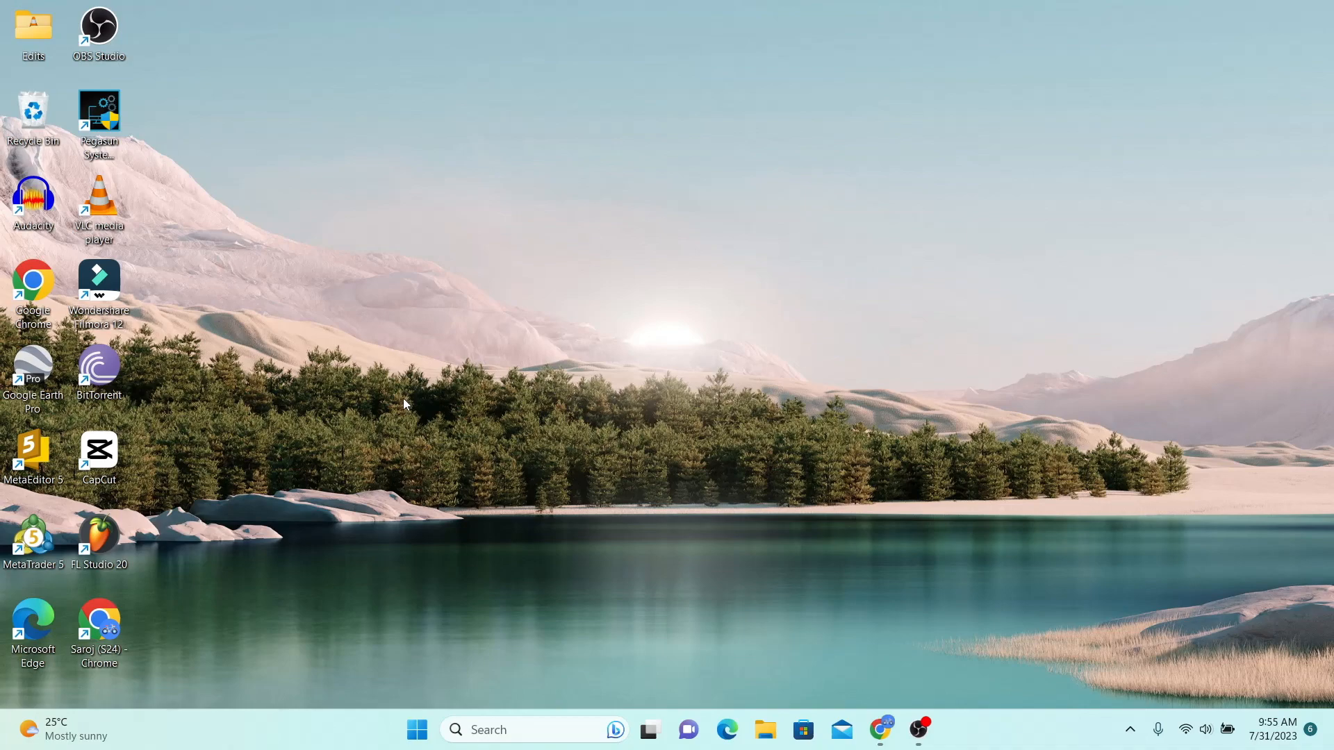